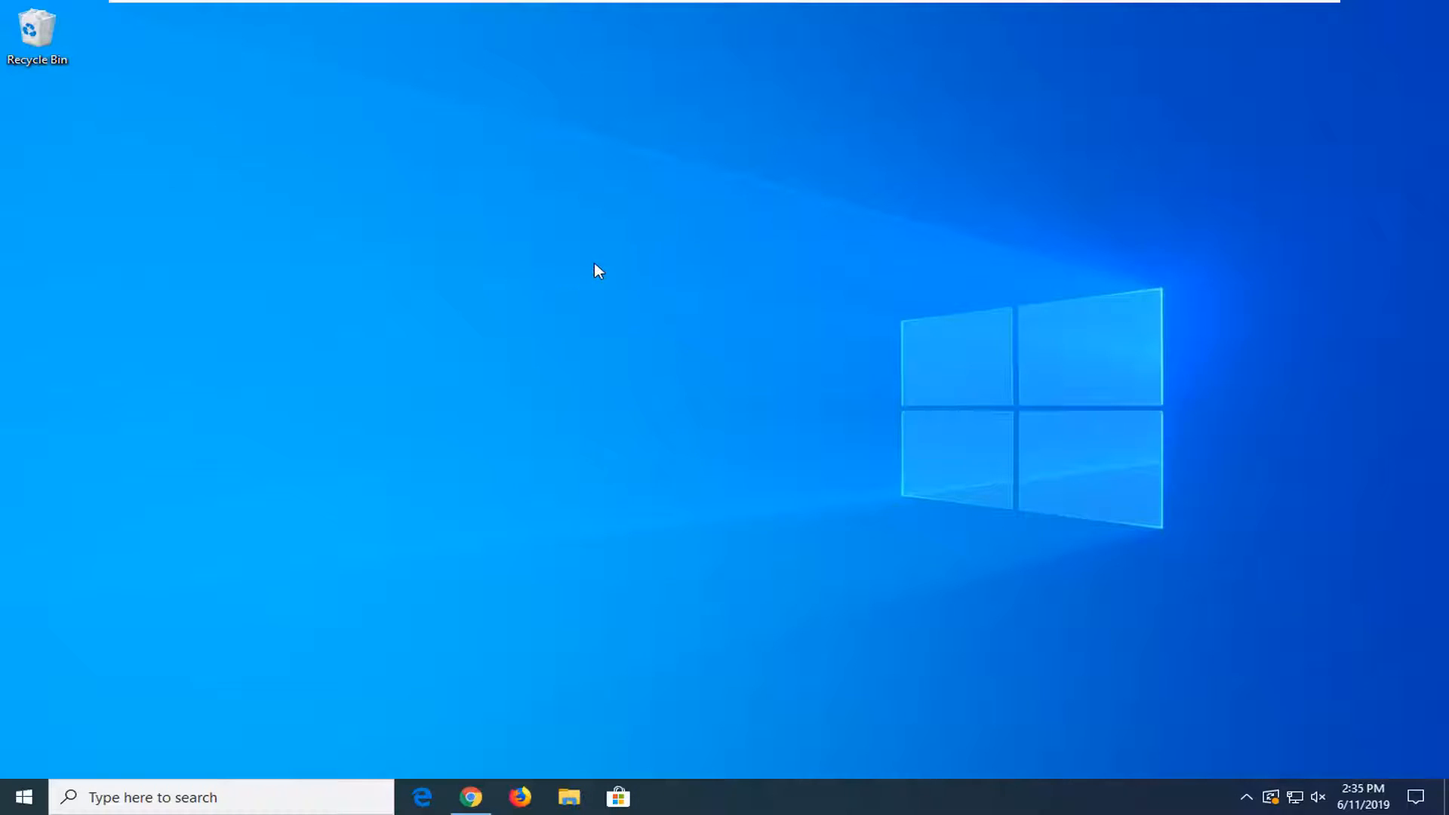
Open Personalization settings from the desktop's context menu.
right_click(595, 272)
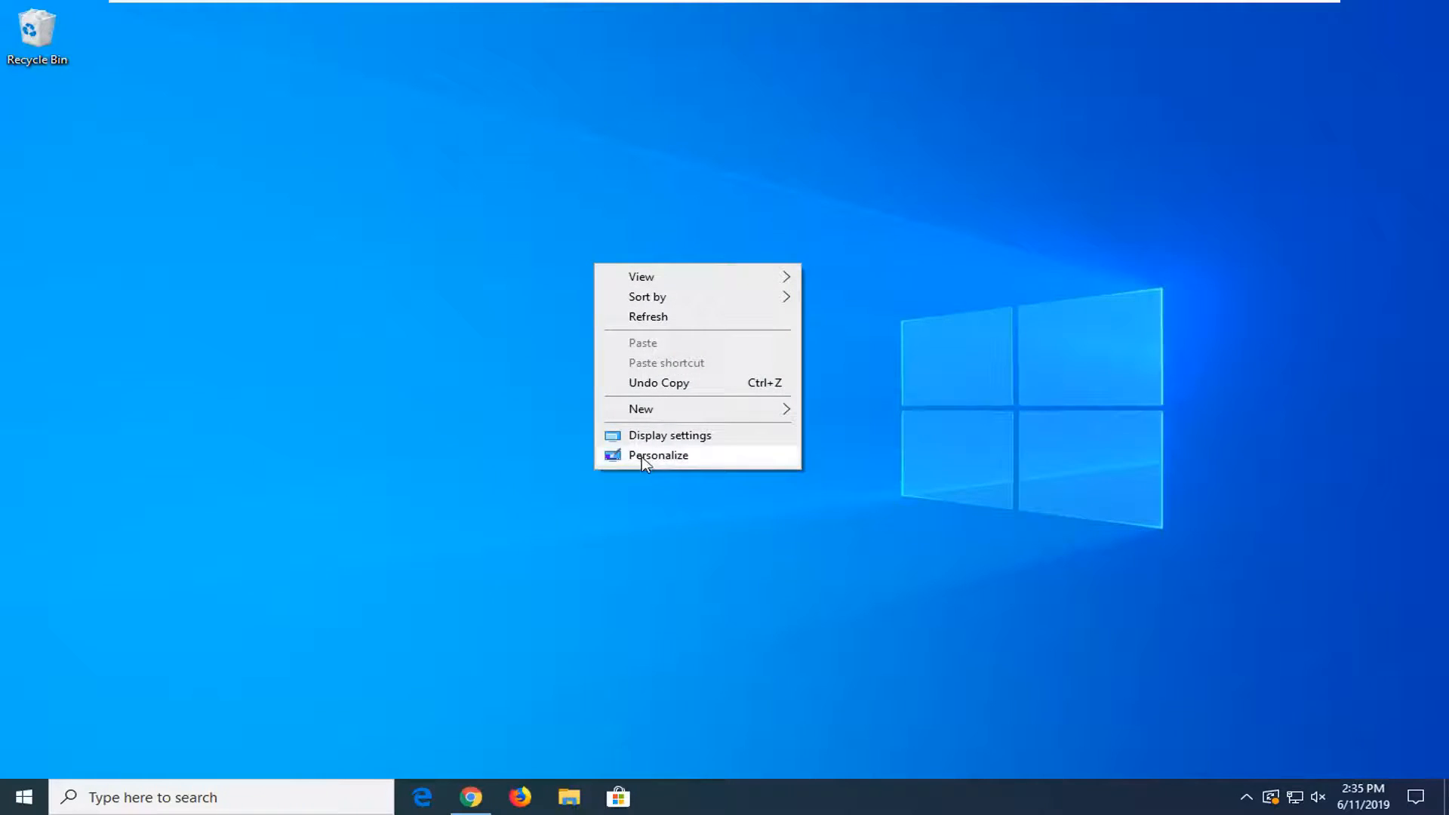
left_click(658, 455)
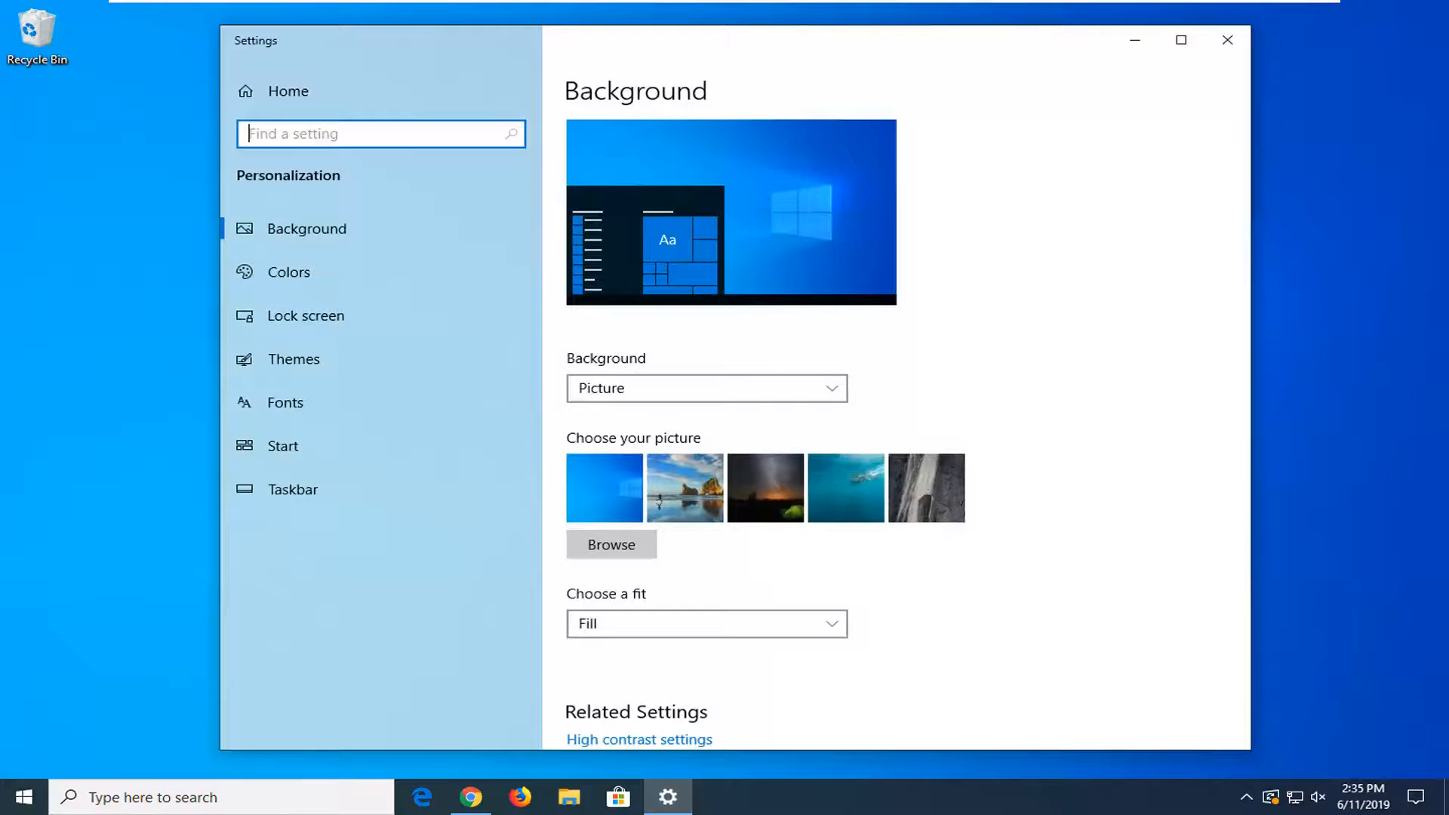
mouse_move(314, 320)
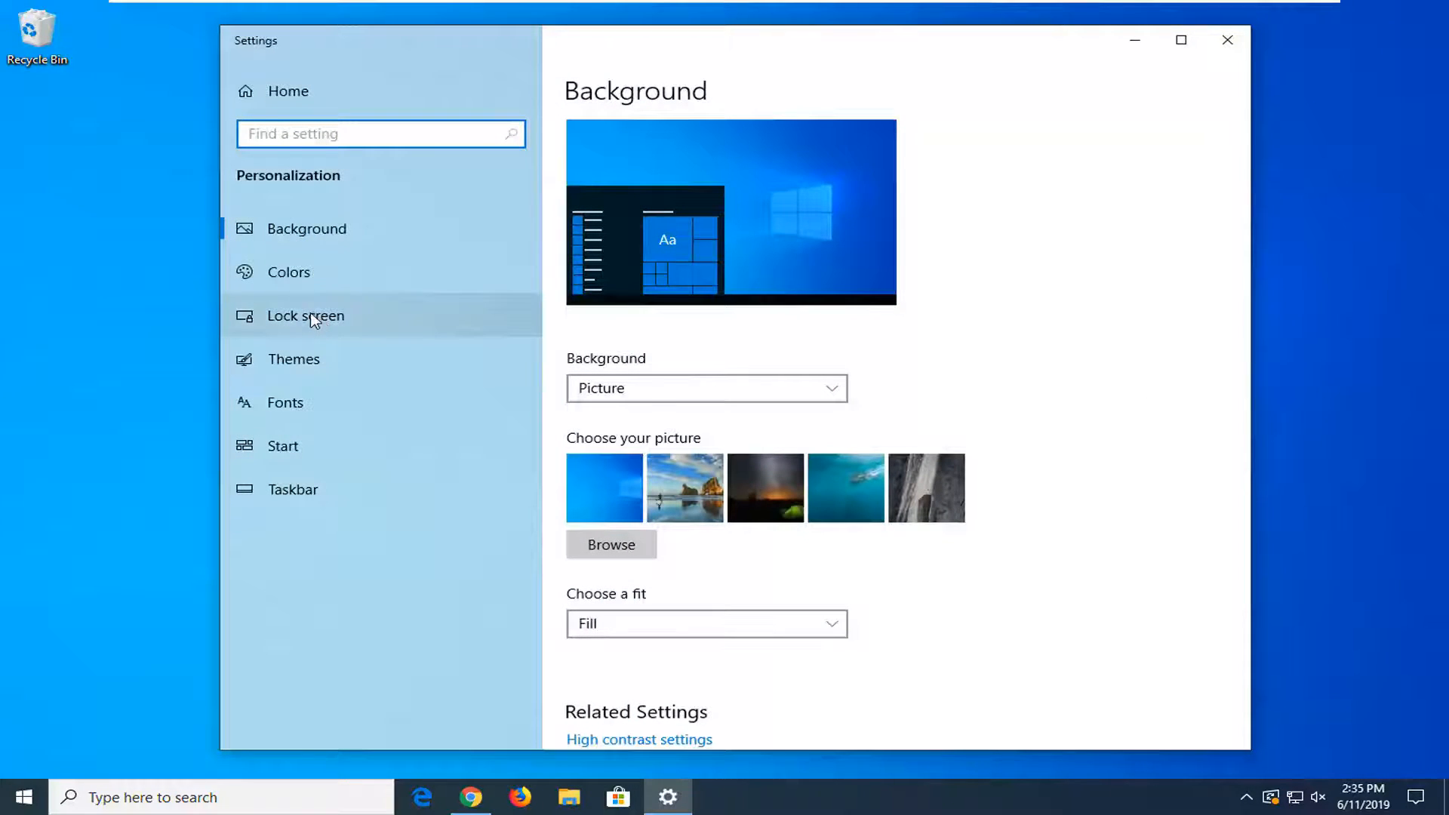
Reach Power & sleep via Lock screen's Screen timeout settings link.
left_click(305, 316)
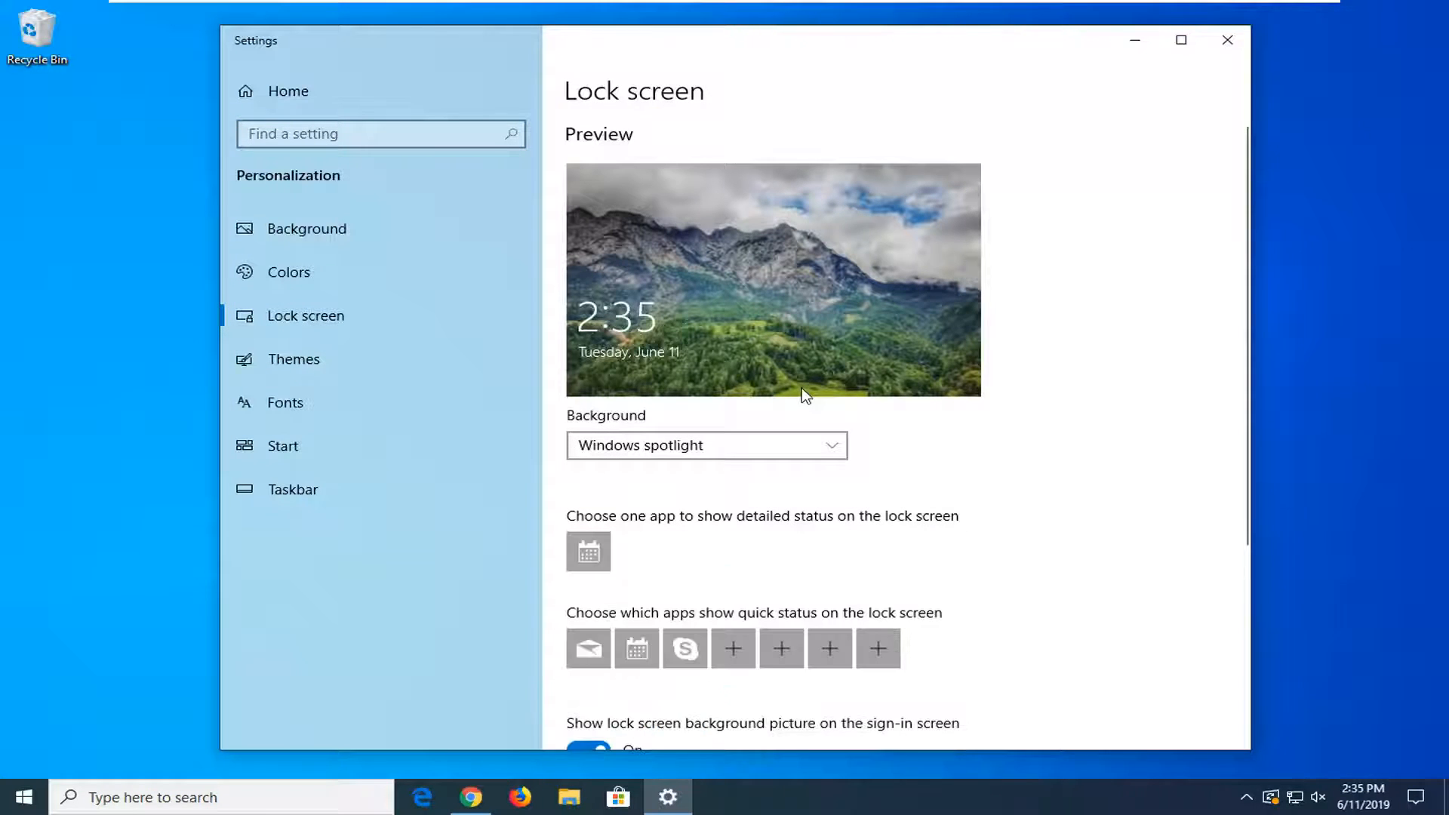
scroll("down", 3)
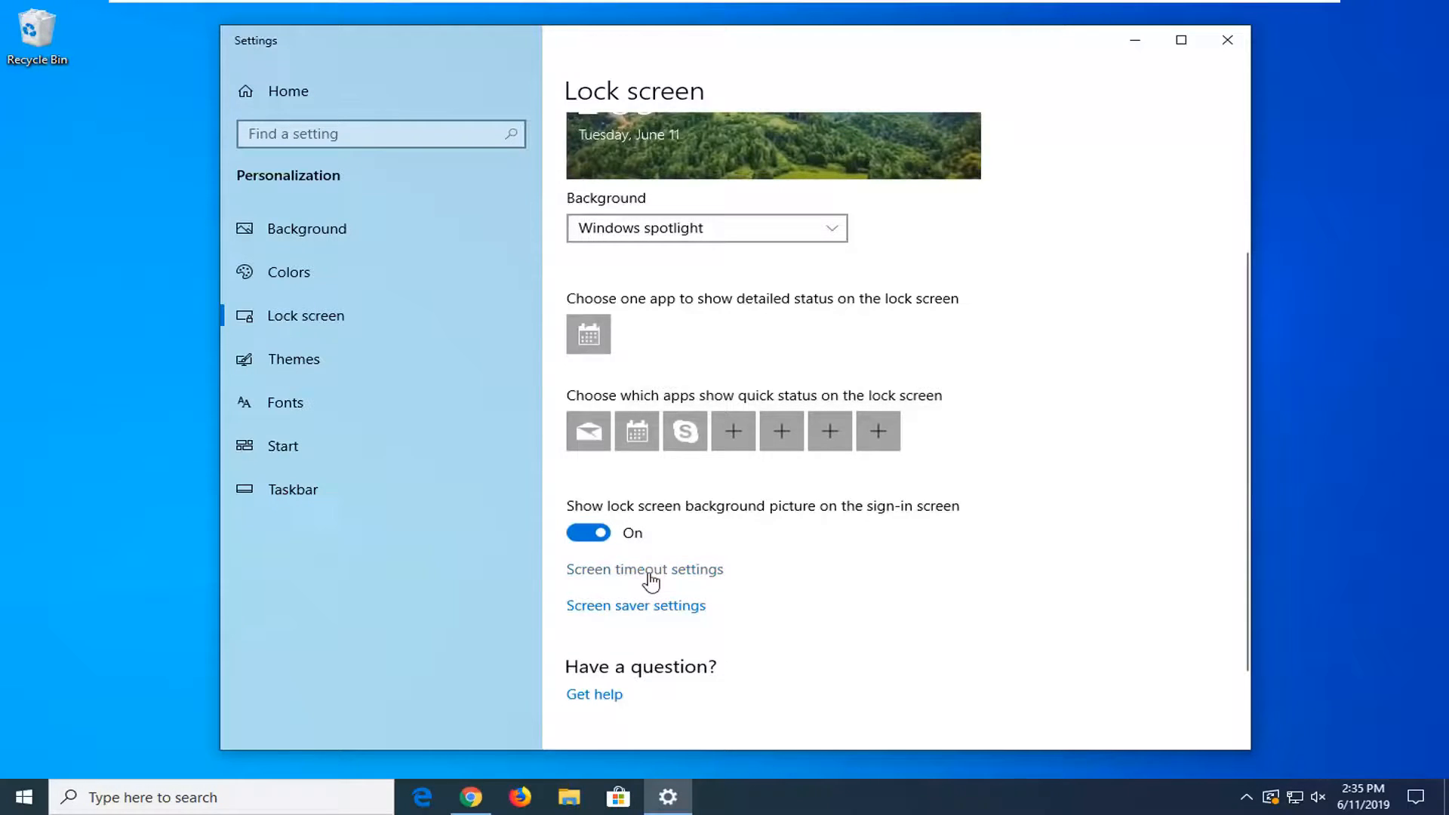
left_click(644, 569)
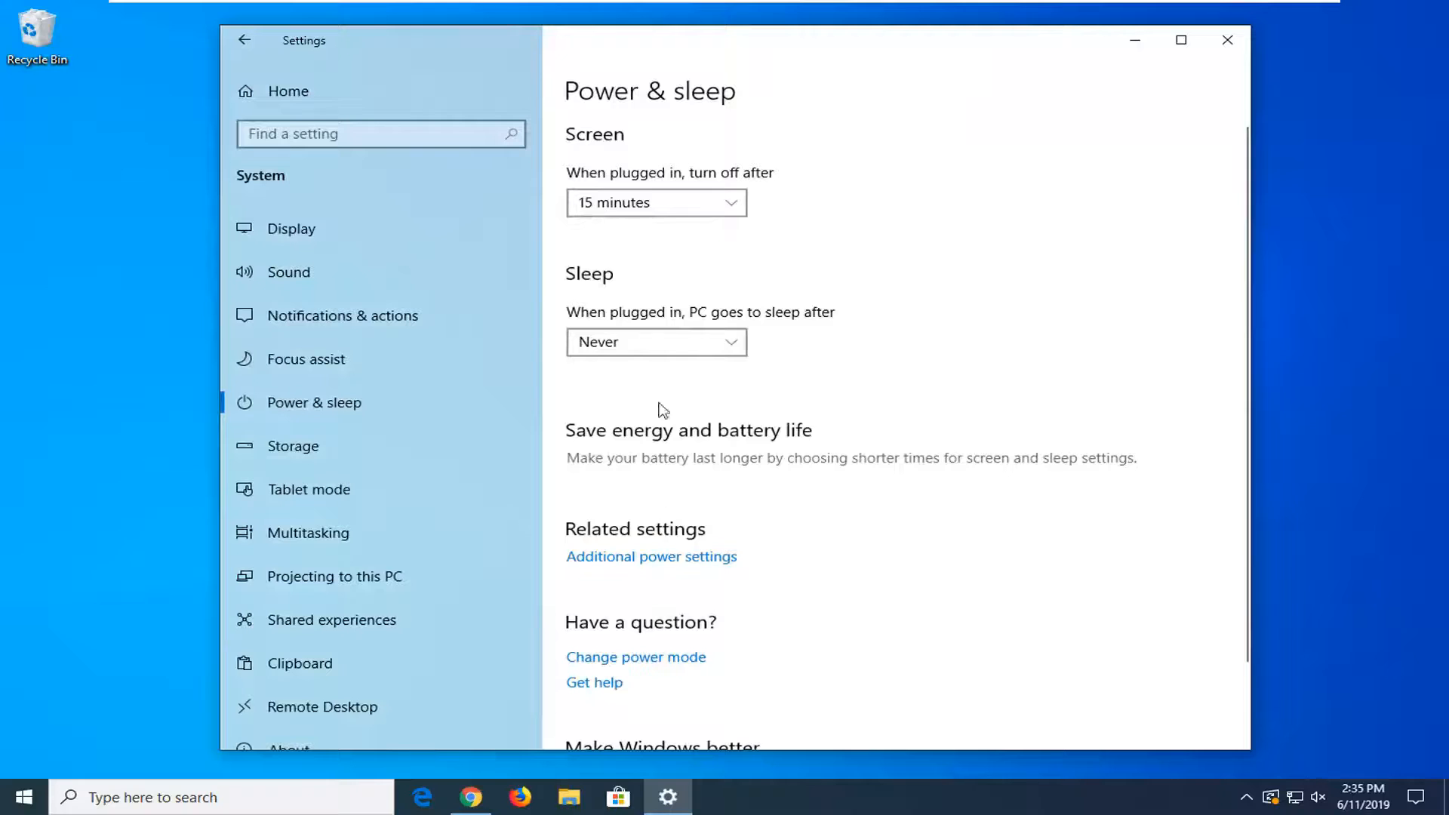
mouse_move(679, 178)
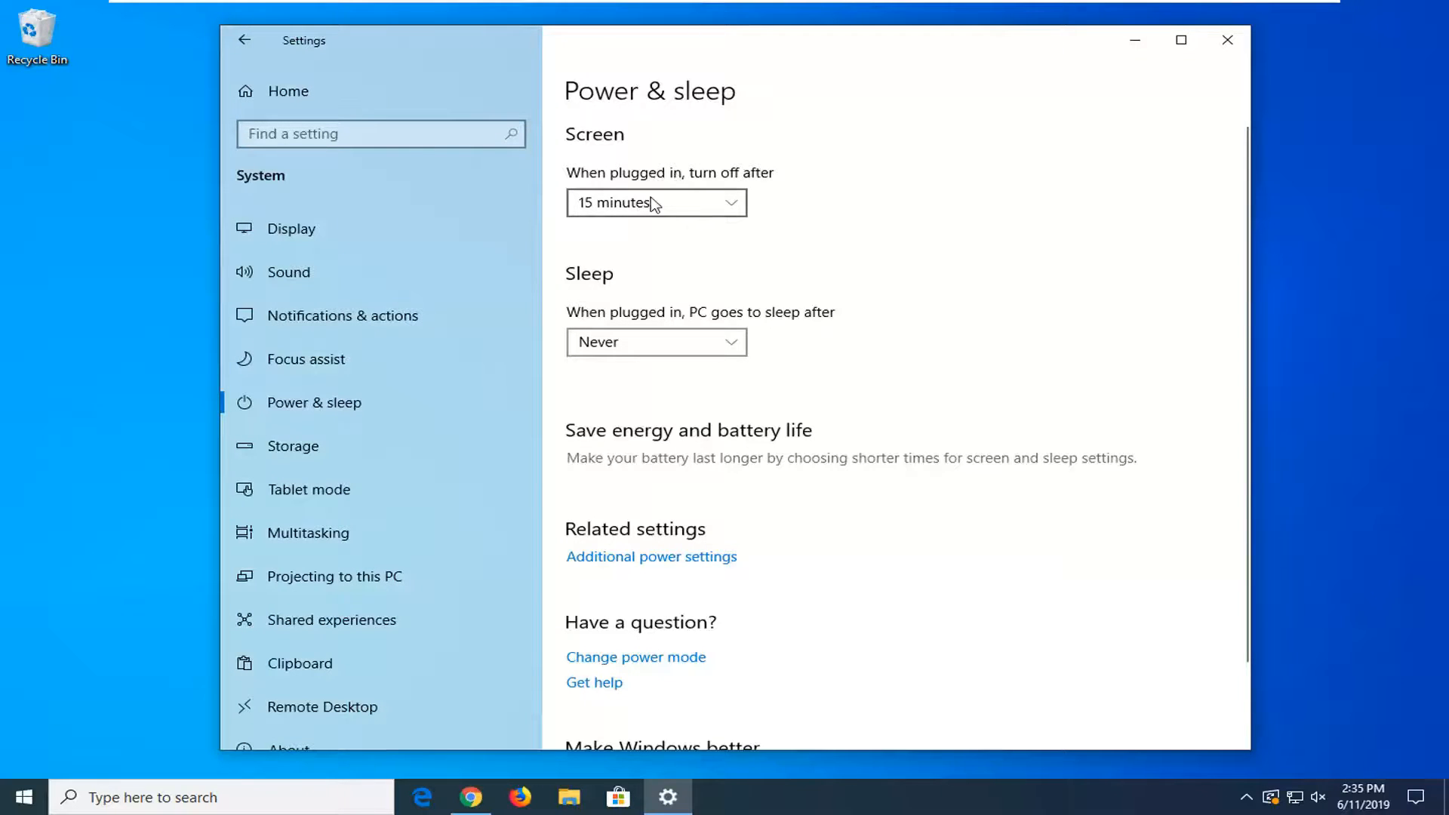
mouse_move(625, 354)
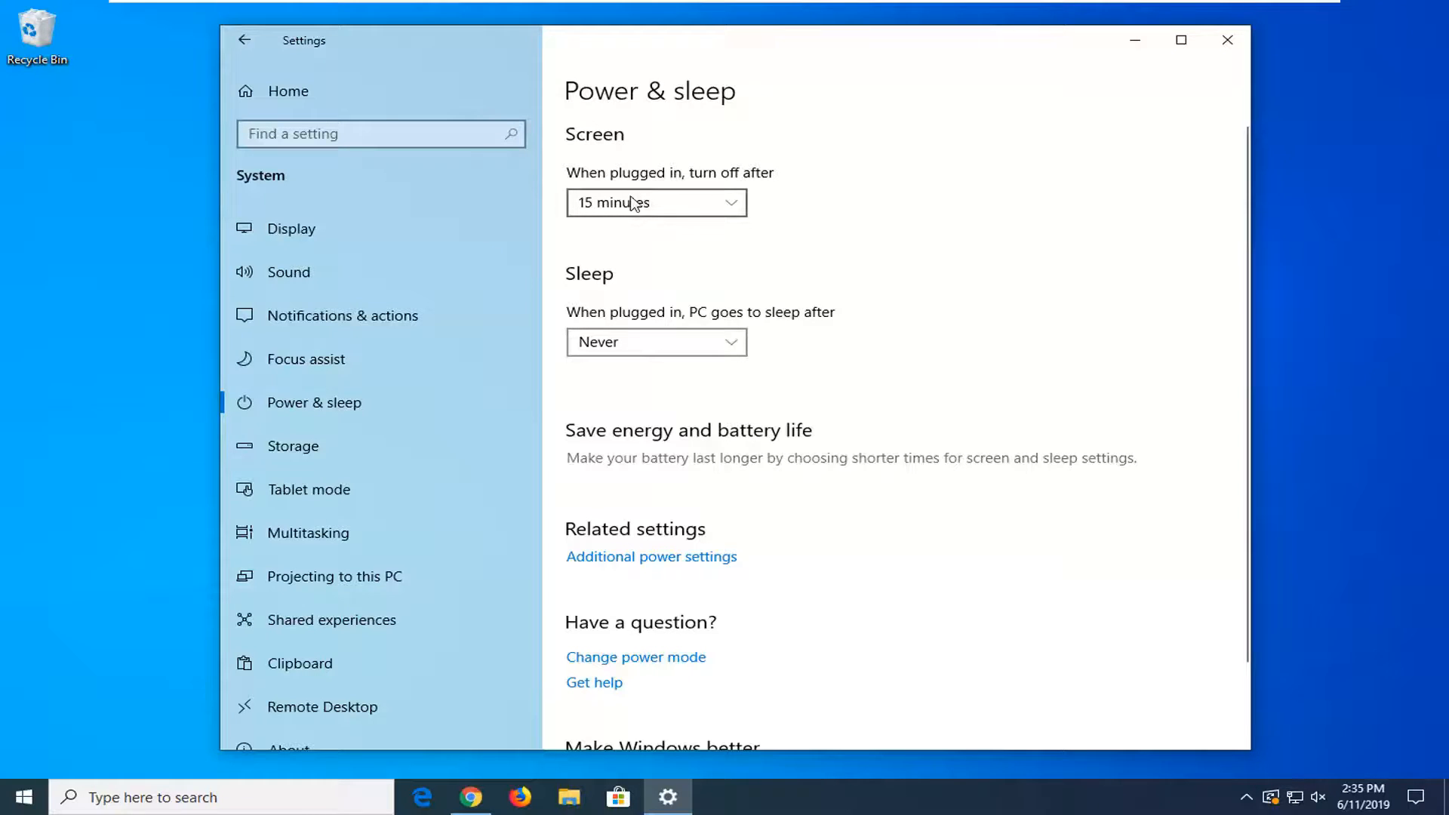
mouse_move(678, 160)
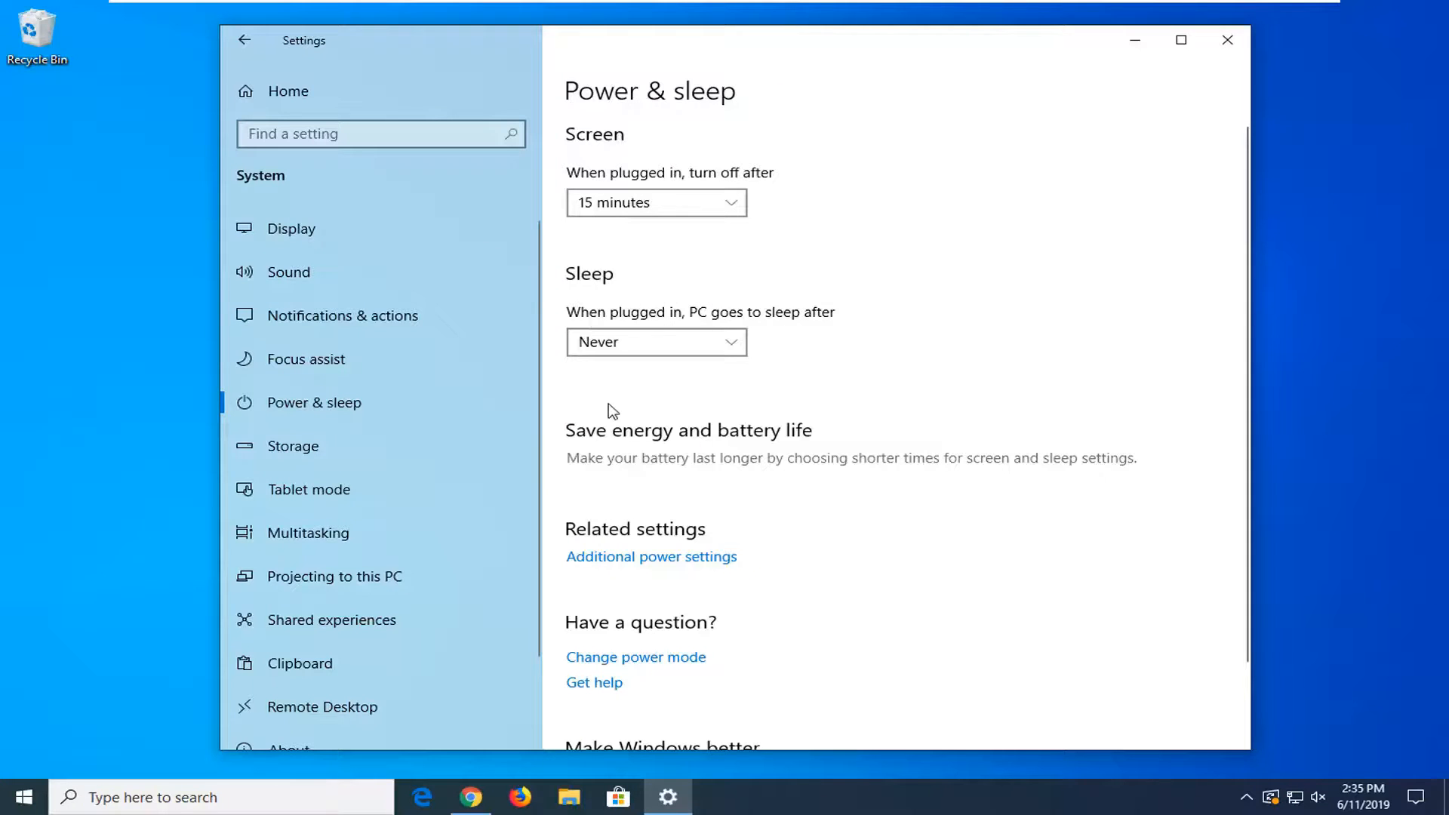
mouse_move(628, 308)
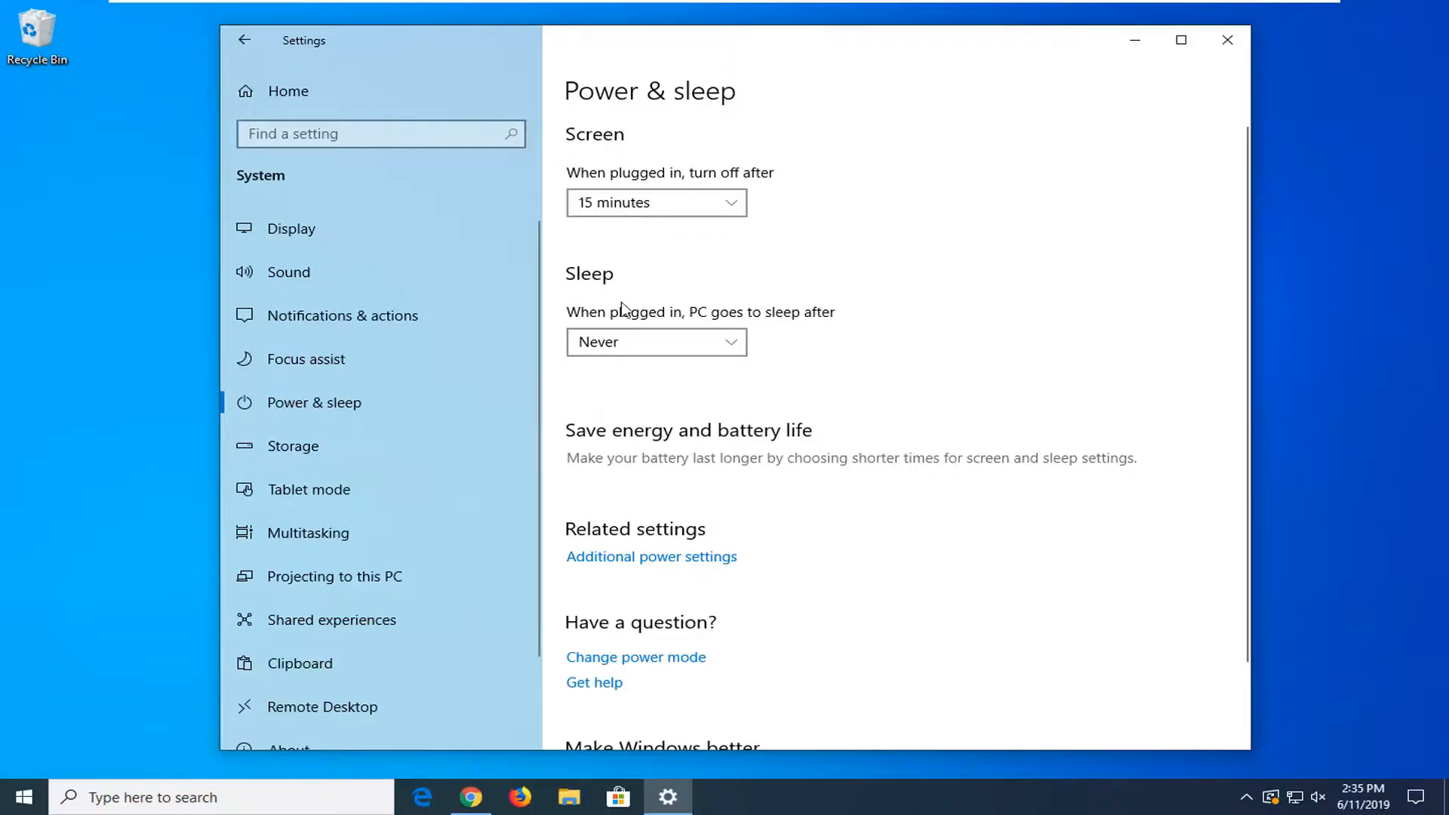
mouse_move(1227, 41)
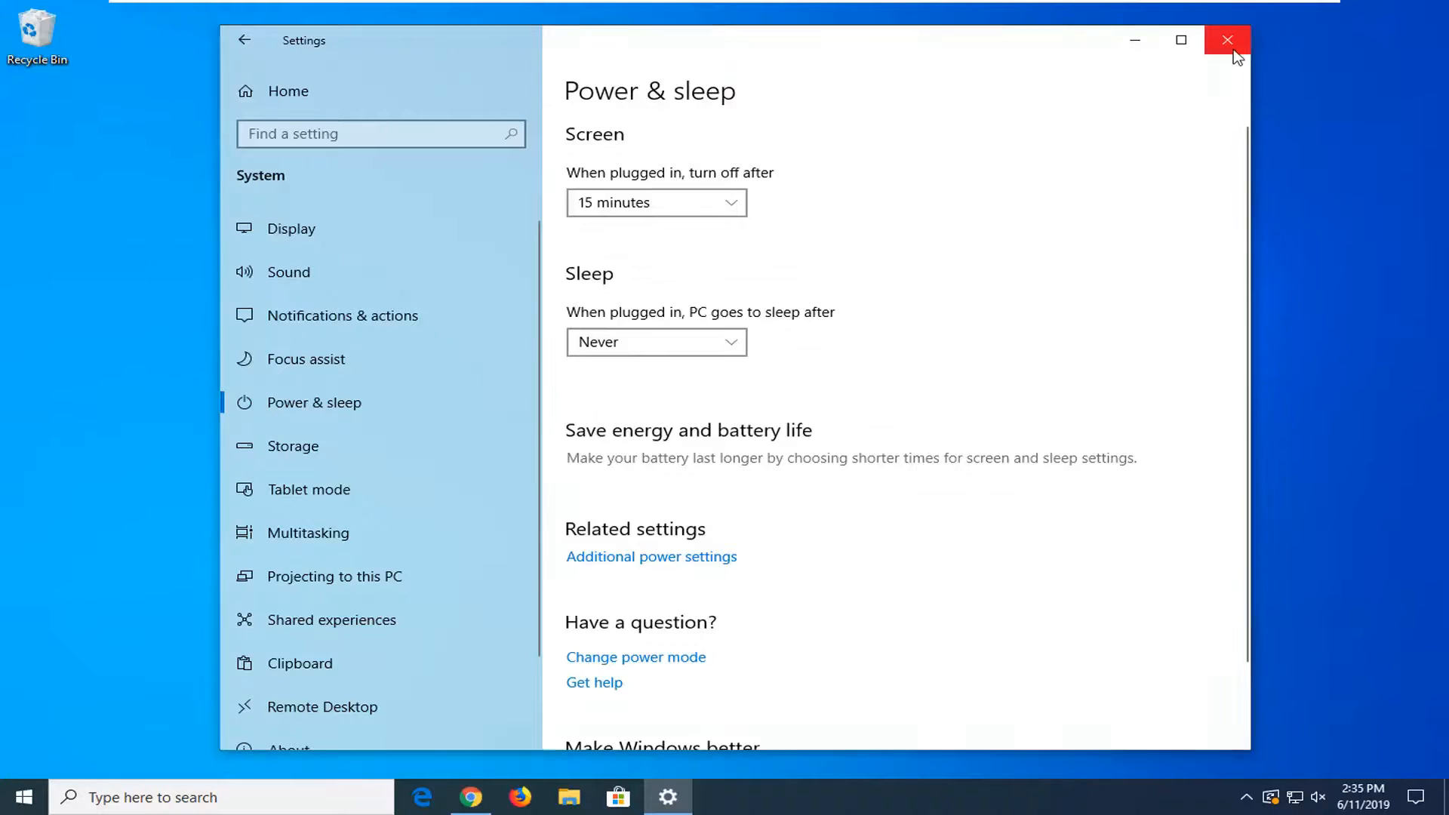
Close the Settings window, leaving the timeouts unchanged.
left_click(1227, 39)
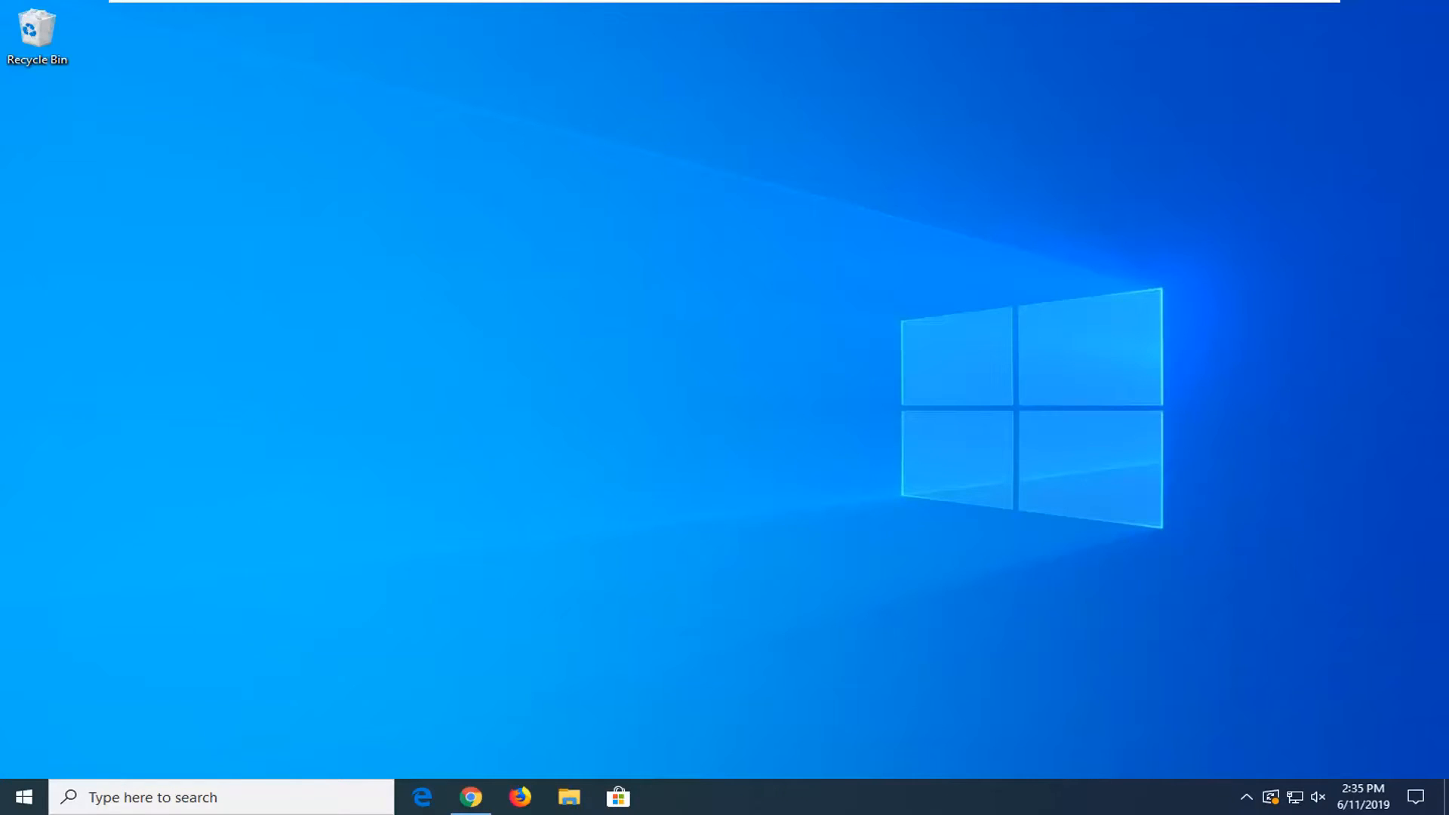